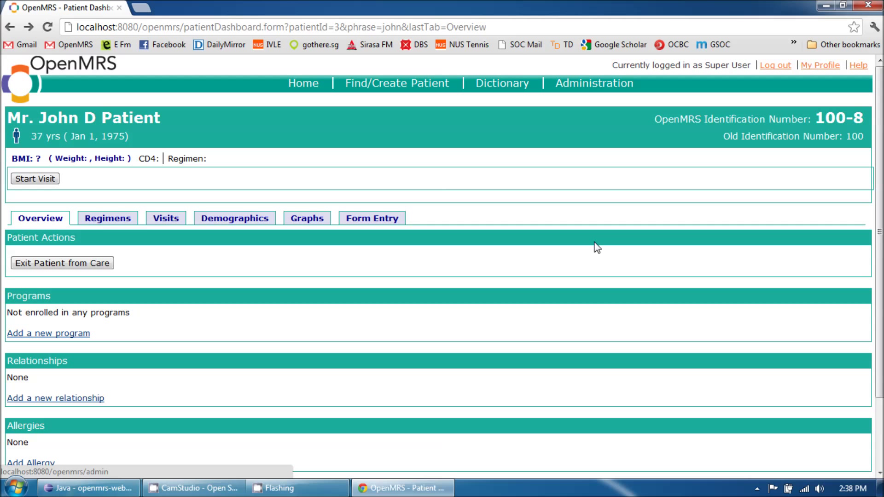
pyautogui.moveTo(401, 275)
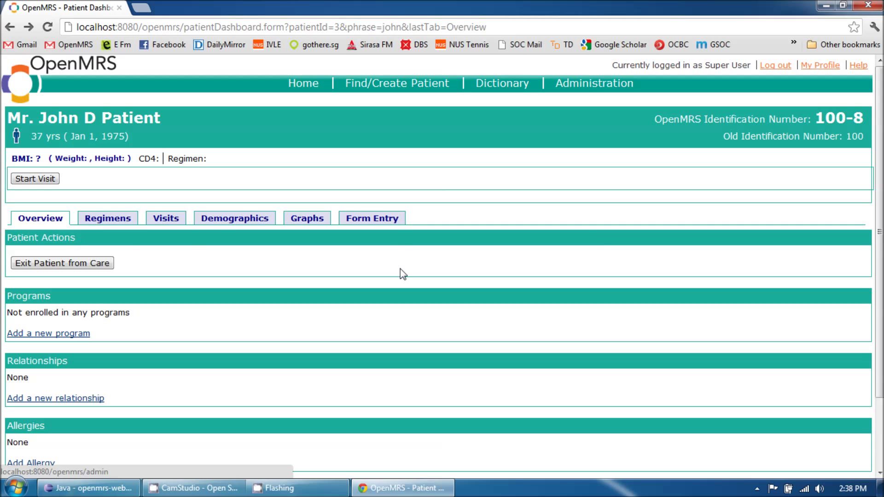
pyautogui.moveTo(404, 275)
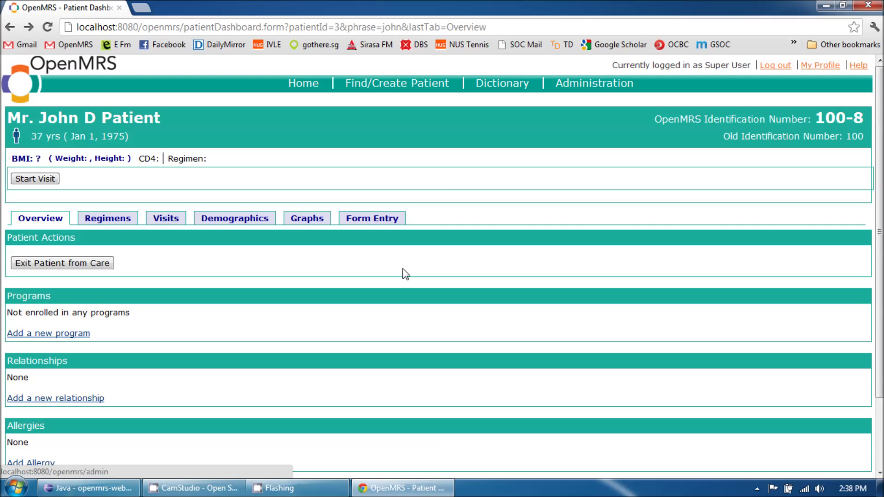
pyautogui.moveTo(560, 104)
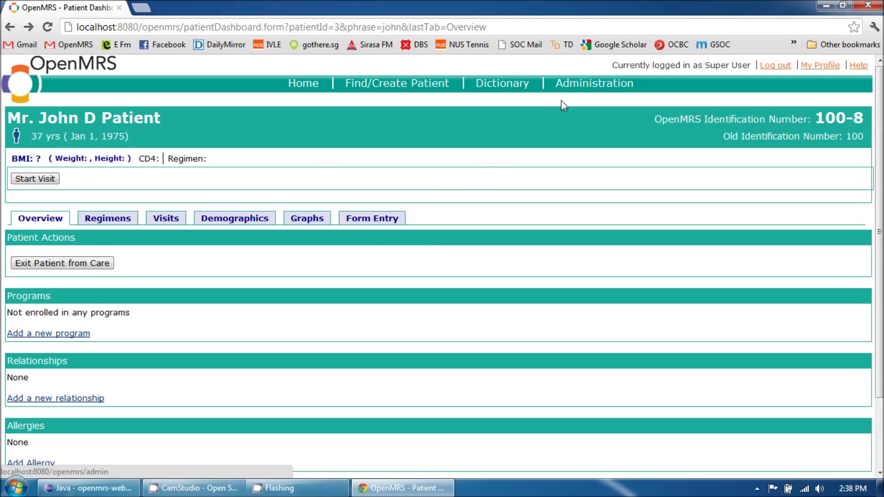
# Step: Leave John D Patient's dashboard for the Administration page
pyautogui.click(594, 83)
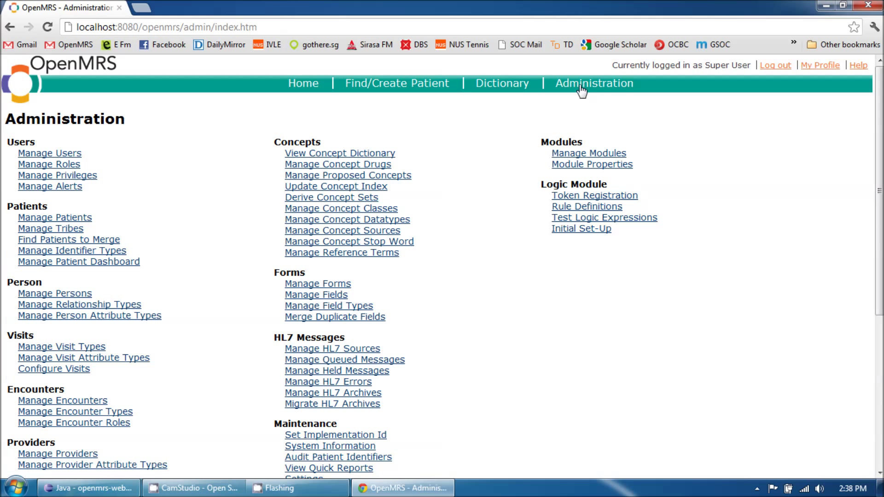
pyautogui.moveTo(115, 266)
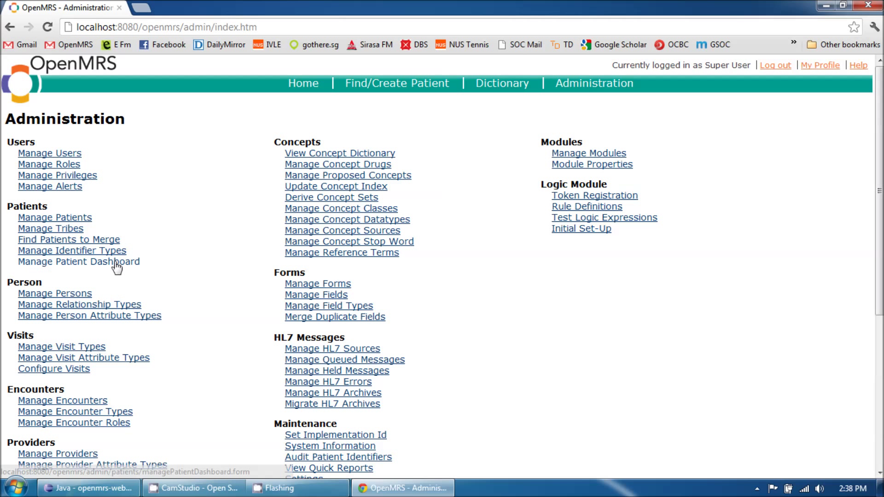
pyautogui.moveTo(111, 268)
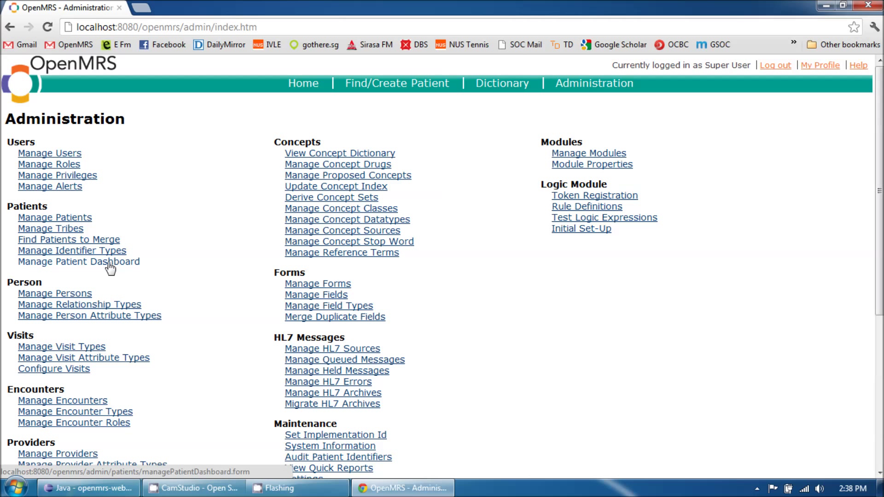
# Step: In Manage Patient Dashboard, set Graphs and Demographics tabs to Background loading and save
pyautogui.click(69, 262)
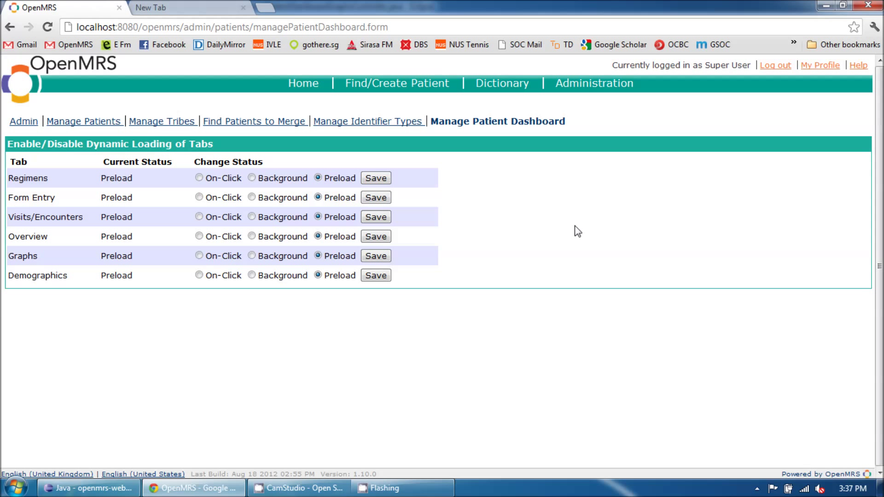
pyautogui.moveTo(541, 237)
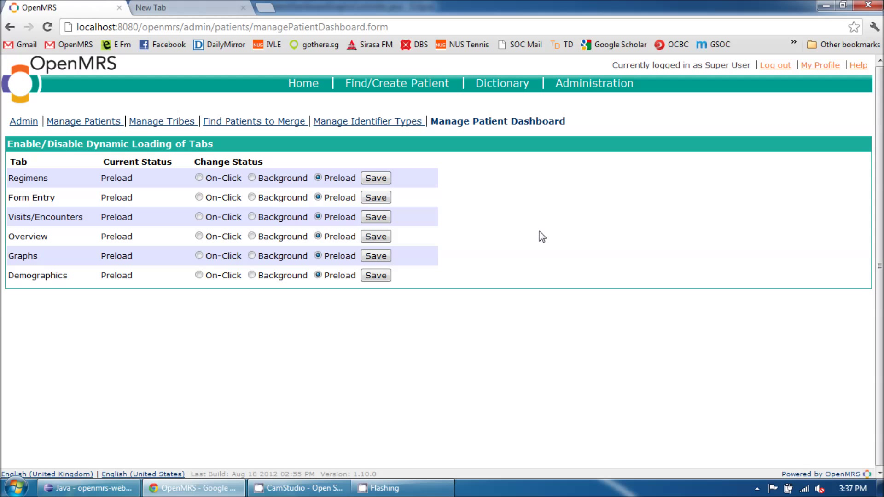
pyautogui.moveTo(176, 212)
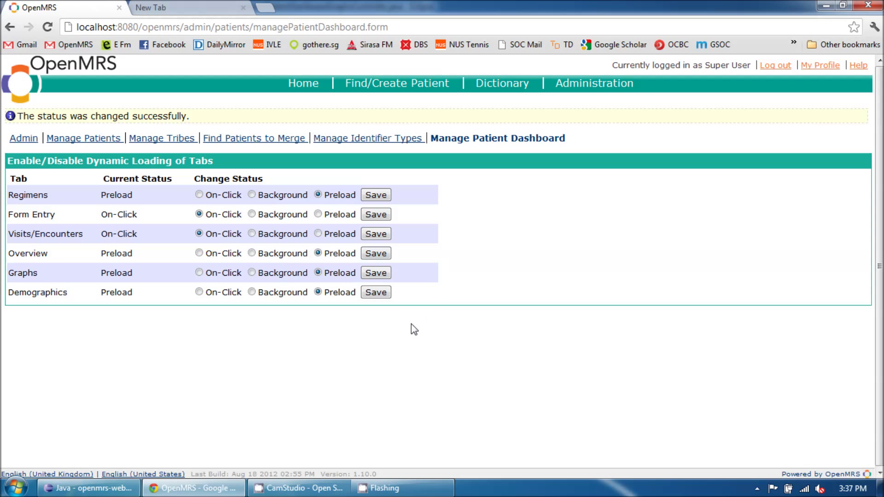
pyautogui.click(247, 273)
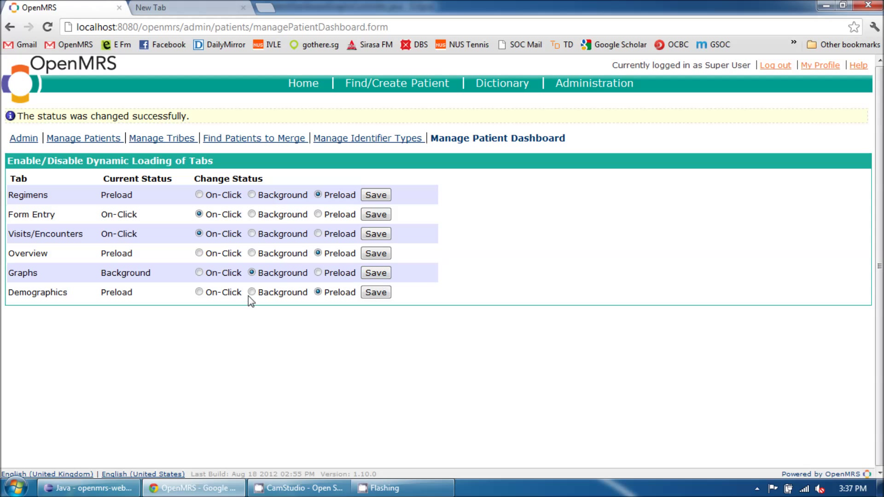
pyautogui.click(376, 292)
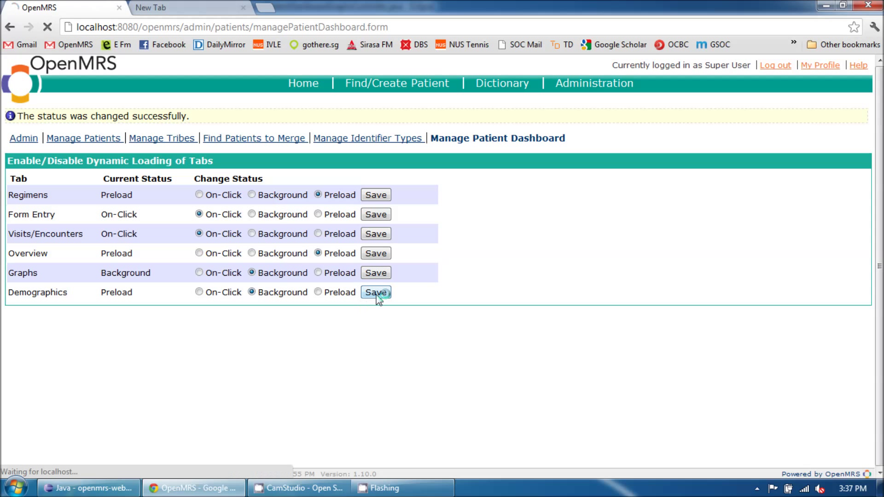
pyautogui.click(376, 293)
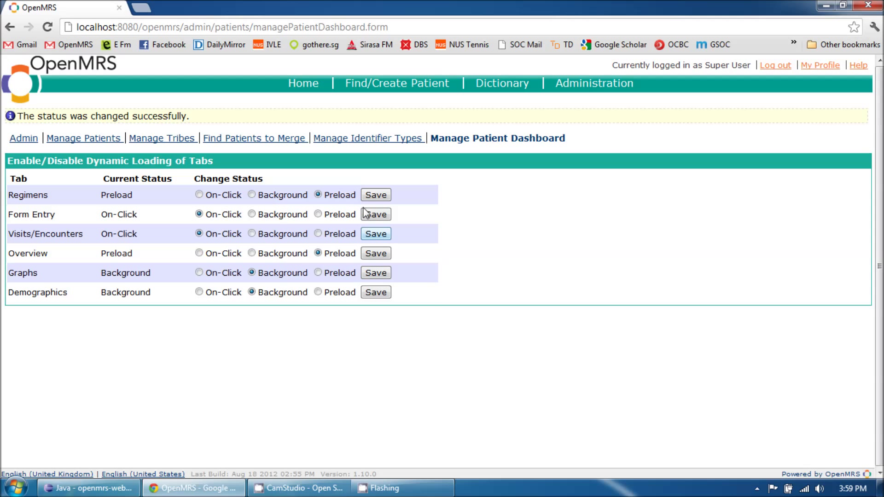
# Step: Search patients for 'jo' and open John D Patient's dashboard
pyautogui.click(396, 84)
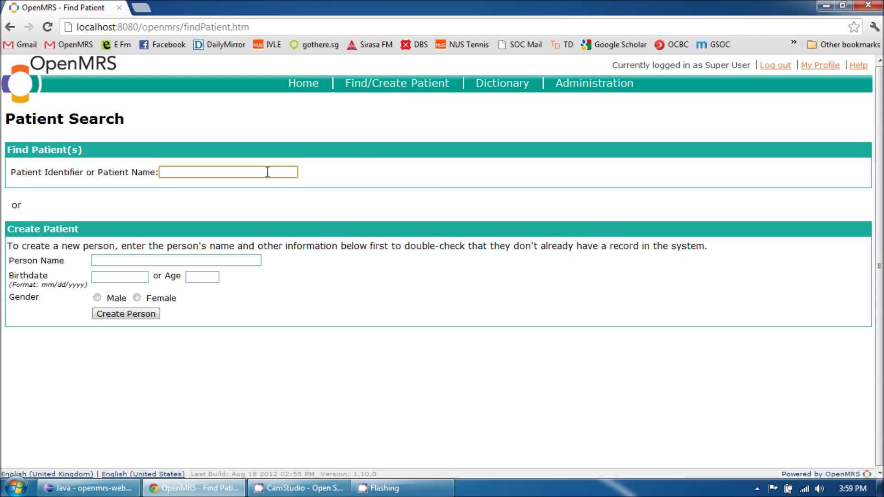
pyautogui.write('john')
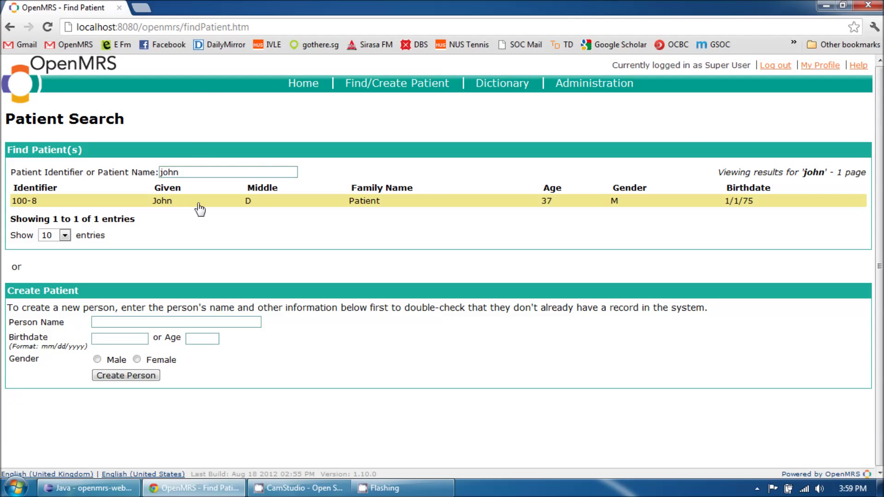
pyautogui.click(161, 201)
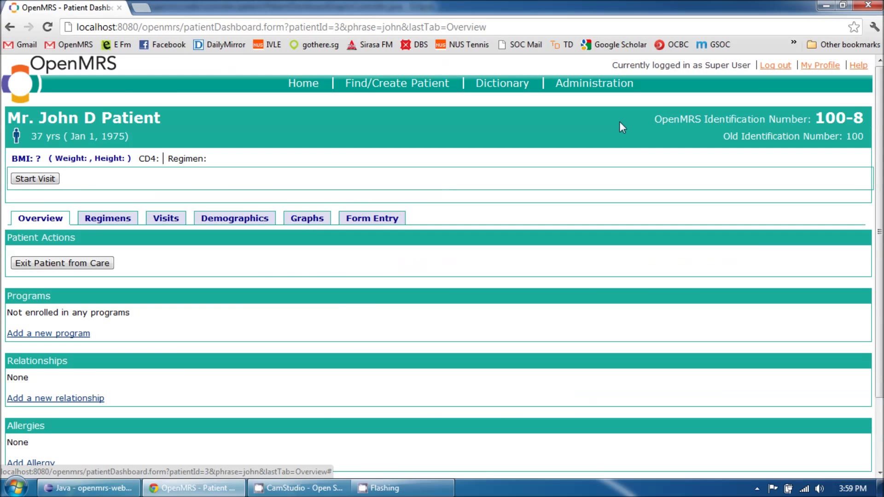
pyautogui.moveTo(707, 247)
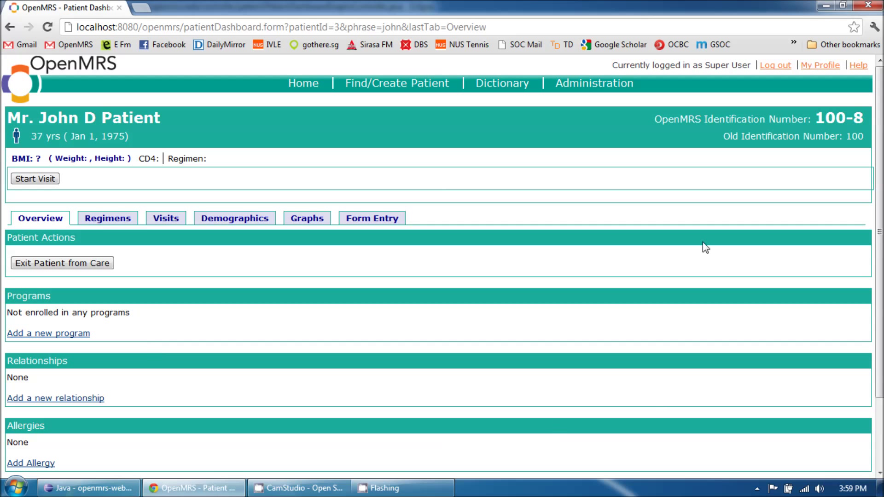
pyautogui.moveTo(698, 230)
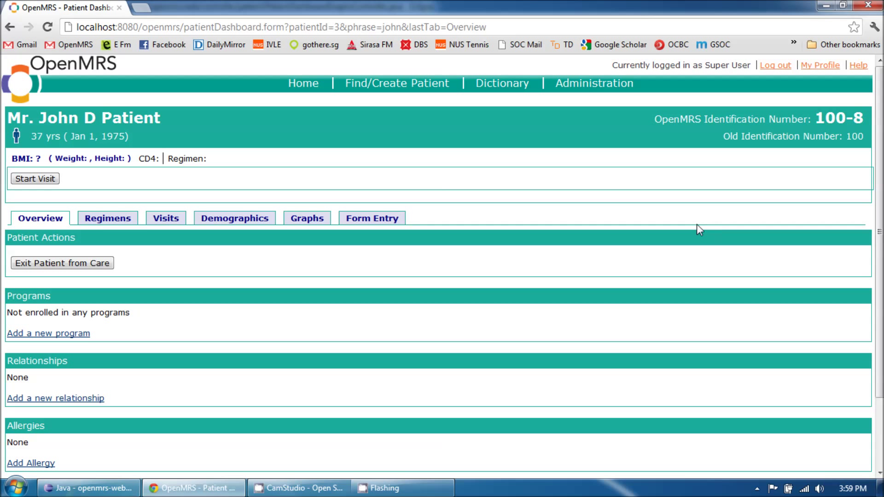
pyautogui.moveTo(314, 225)
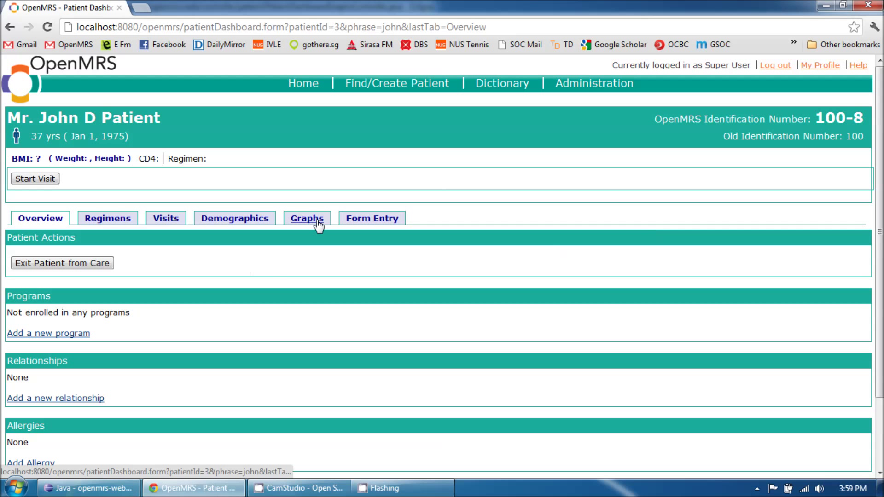
# Step: View the Graphs tab, resume past the breakpoint, then view the Demographics tab
pyautogui.click(307, 219)
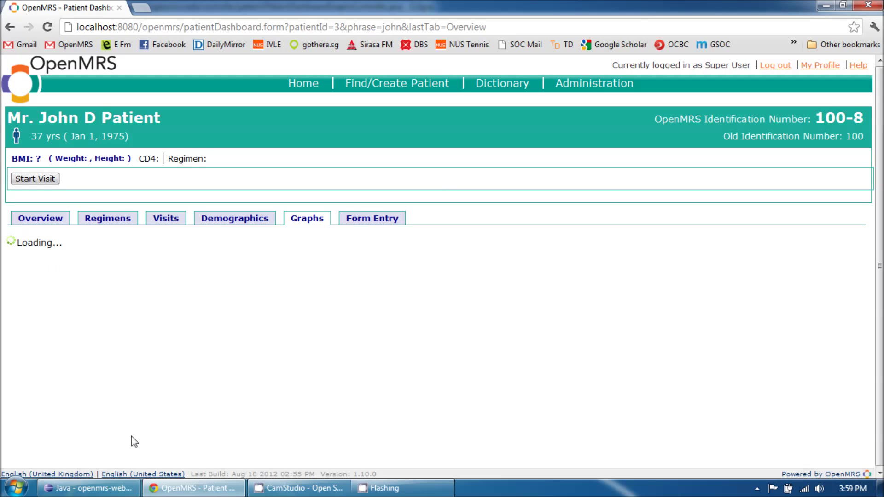
pyautogui.moveTo(88, 489)
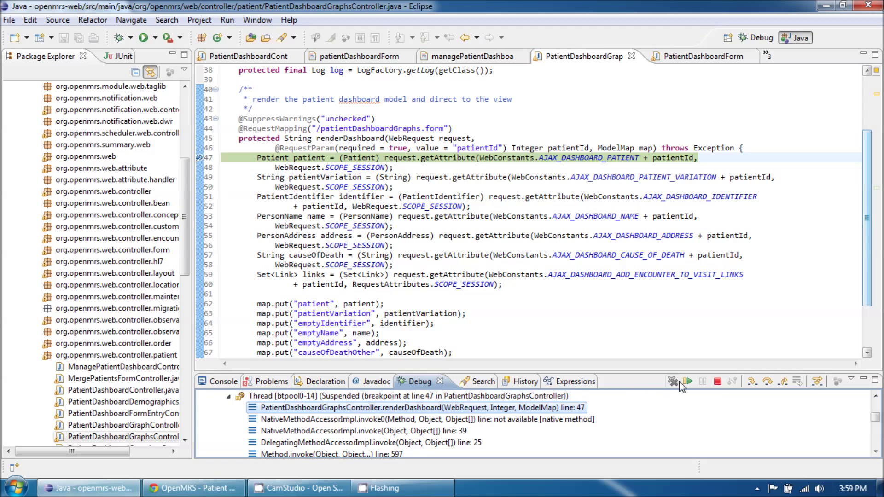
pyautogui.click(194, 487)
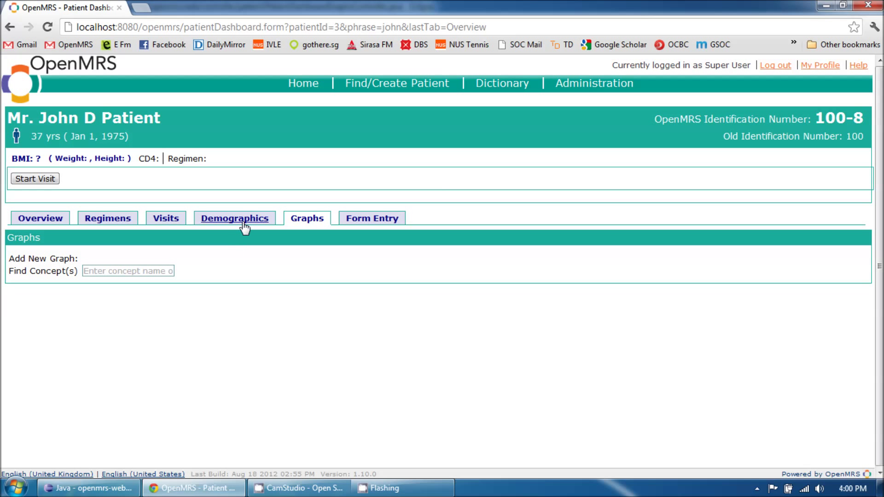
pyautogui.click(235, 218)
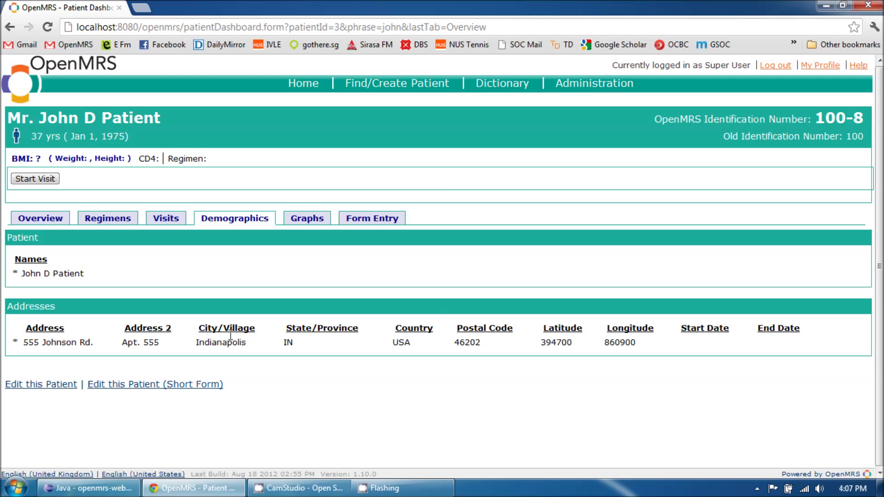
# Step: Load John D Patient's Form Entry tab by resuming the paused debugger request
pyautogui.click(372, 218)
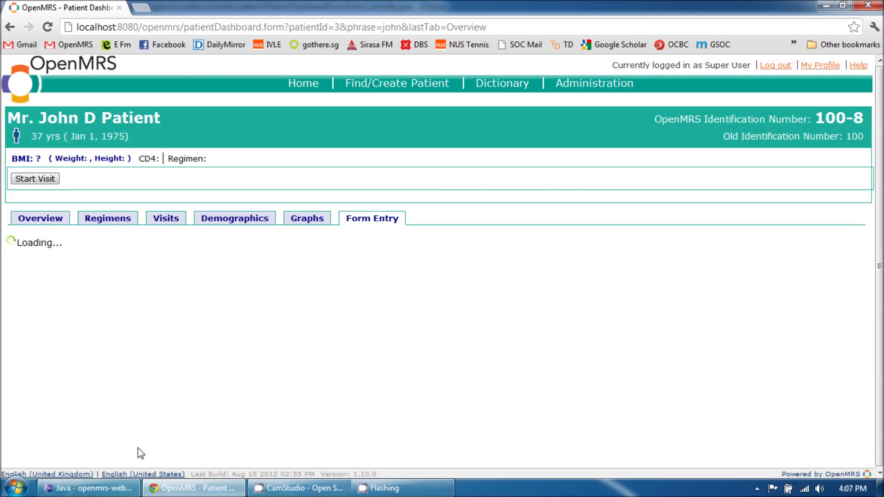
pyautogui.click(87, 488)
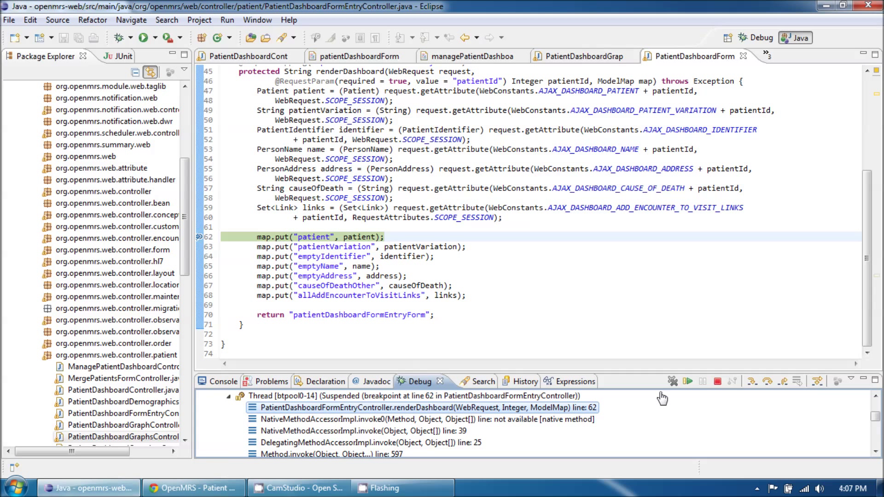
pyautogui.moveTo(688, 381)
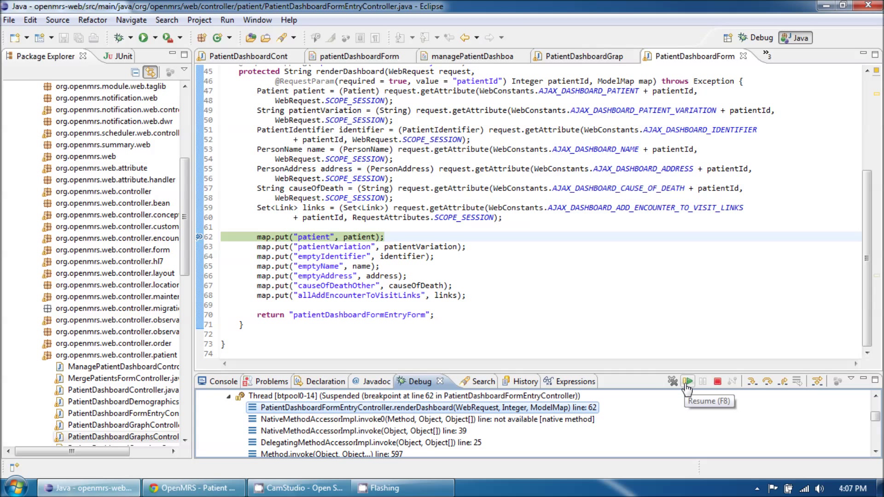
pyautogui.click(687, 381)
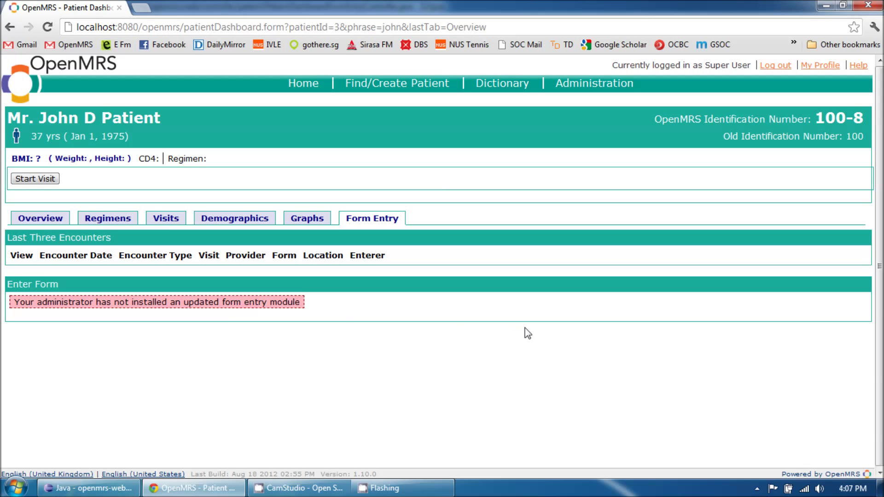
pyautogui.moveTo(534, 257)
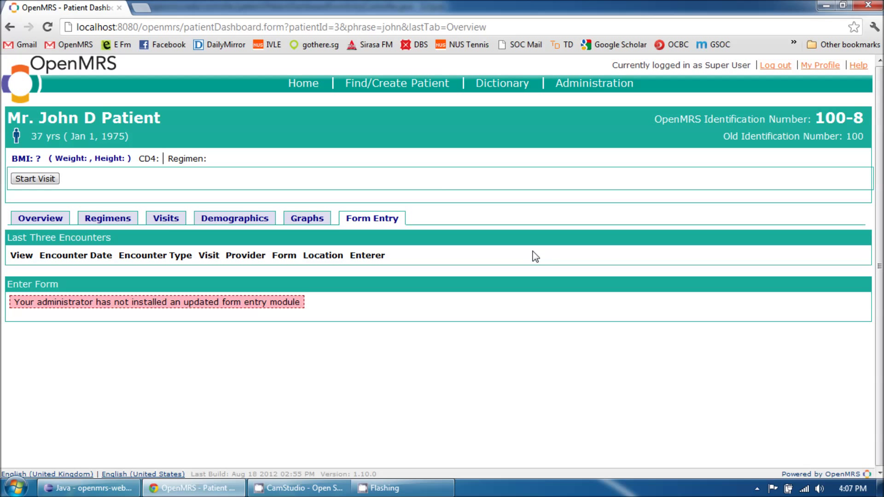
pyautogui.moveTo(211, 241)
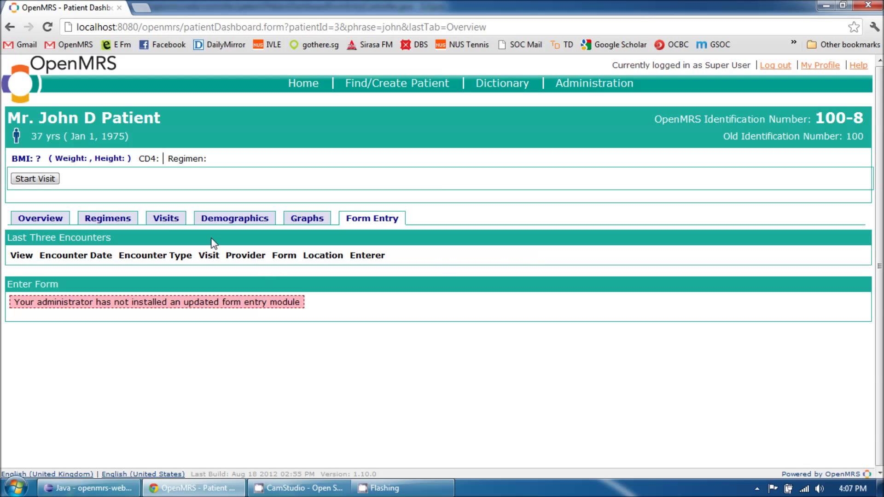
# Step: Go from the patient dashboard through Administration to the Manage Modules list
pyautogui.click(166, 218)
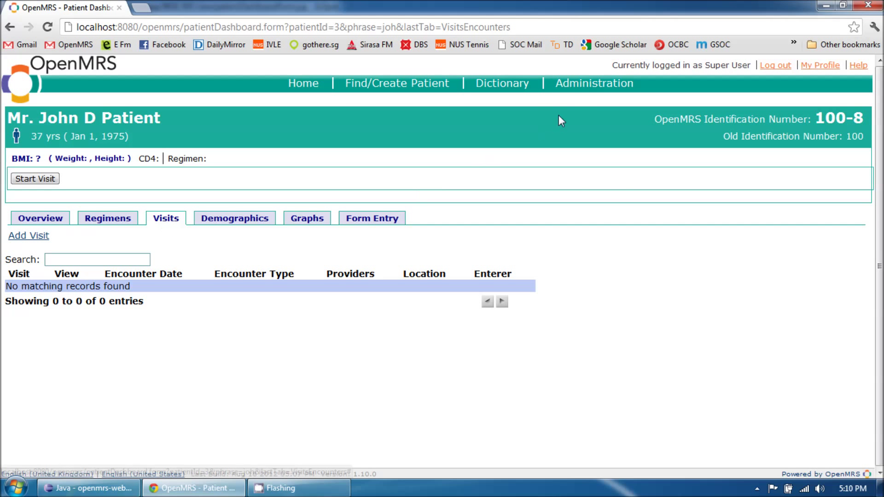
pyautogui.click(594, 84)
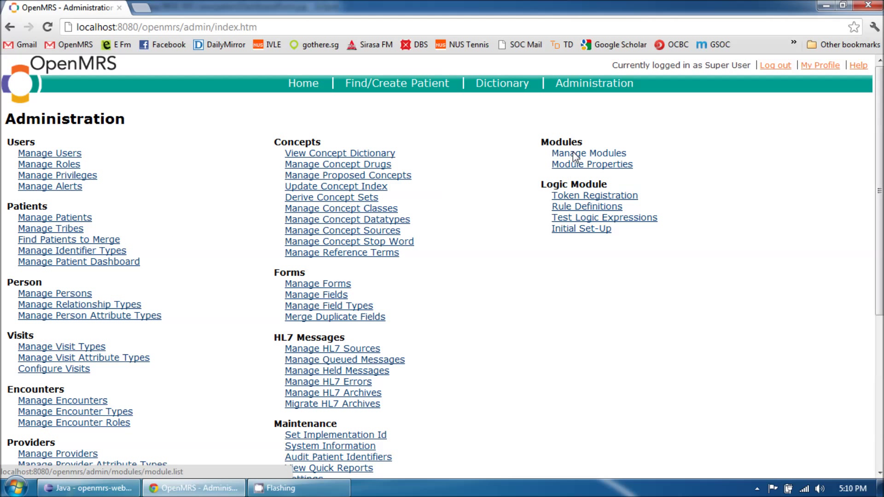
pyautogui.click(588, 153)
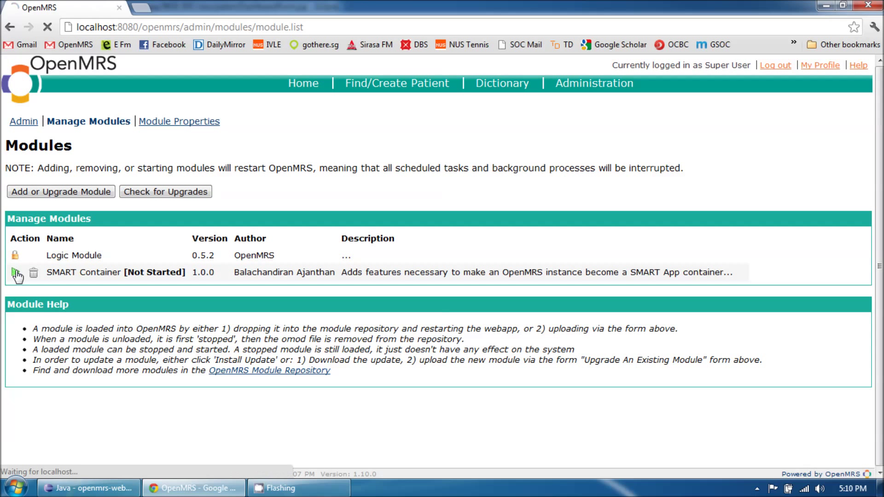
pyautogui.moveTo(16, 272)
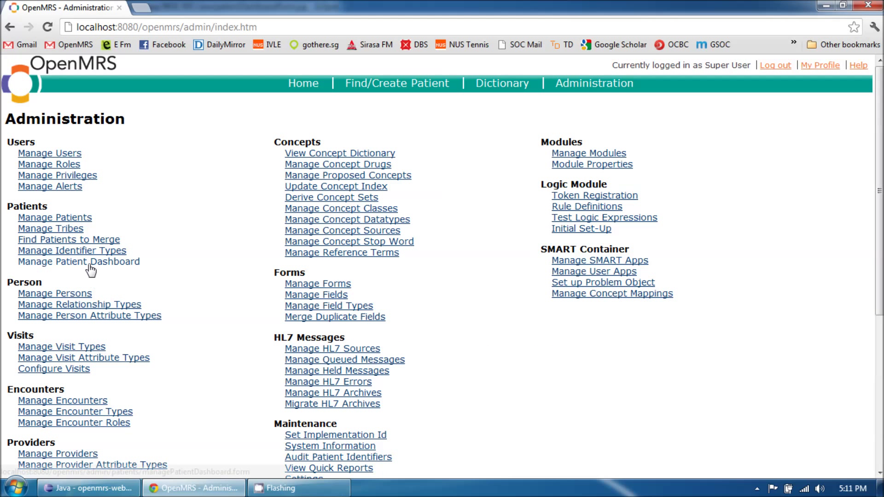
# Step: Review the dashboard tab-loading settings, including the SMART Apps tab set to Preload
pyautogui.click(71, 262)
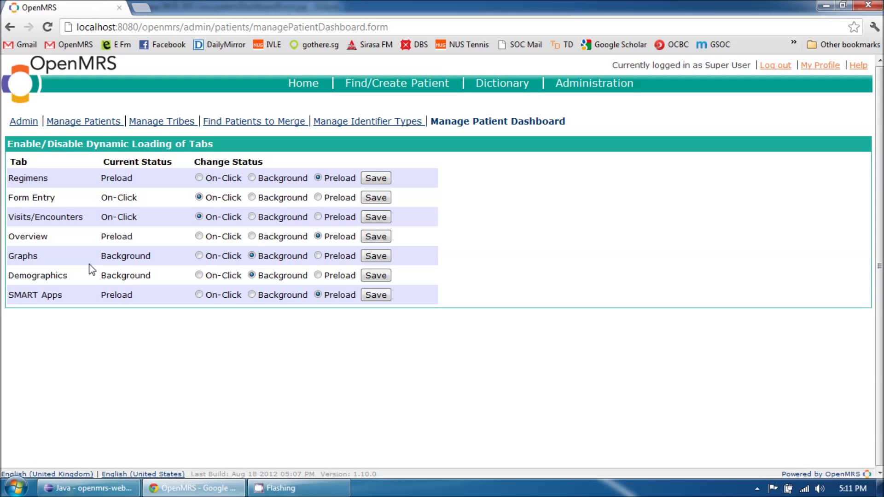
pyautogui.moveTo(2, 291)
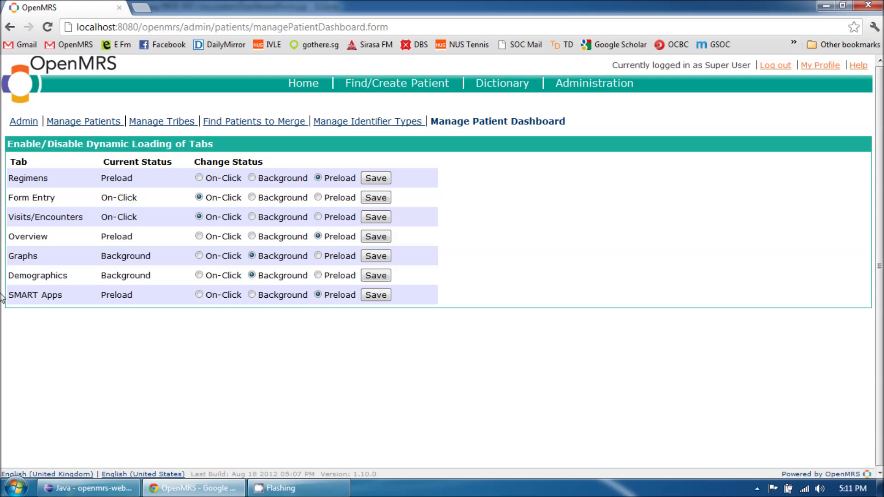
pyautogui.moveTo(415, 298)
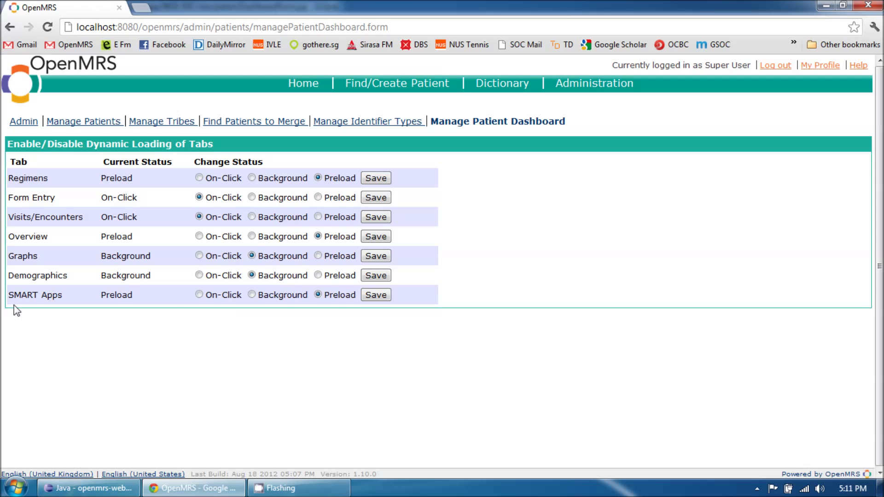
pyautogui.moveTo(5, 308)
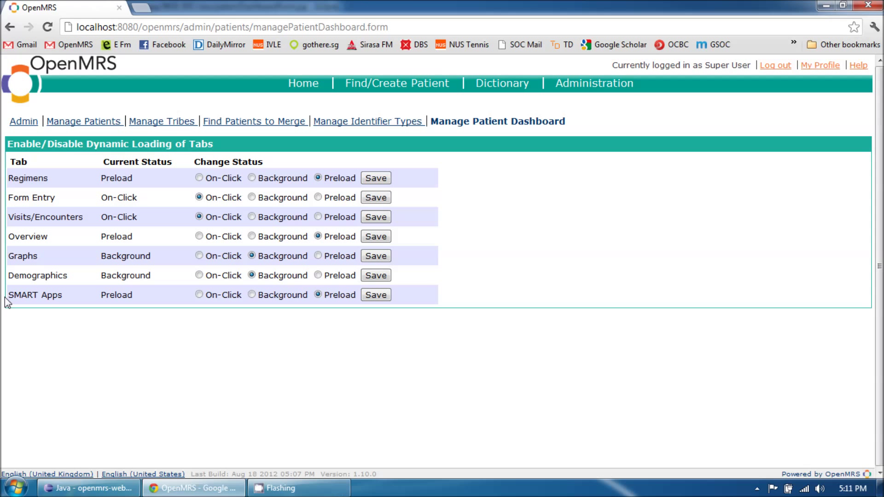
pyautogui.moveTo(68, 299)
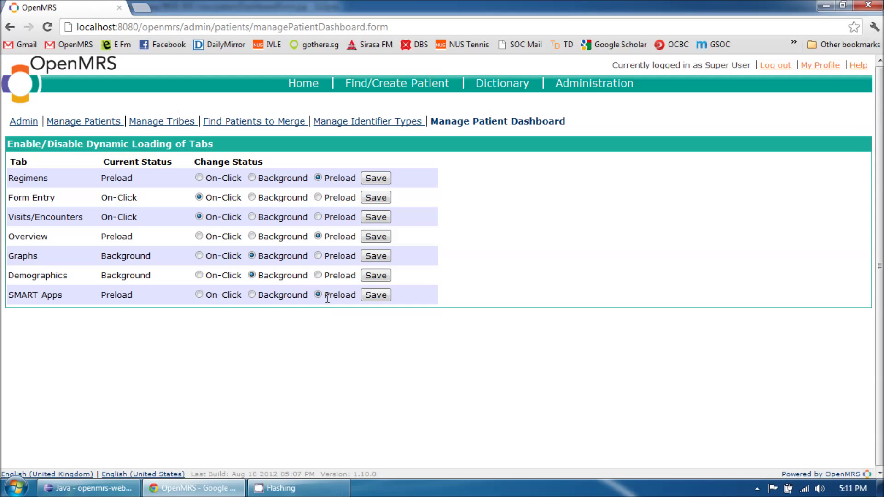
pyautogui.moveTo(206, 308)
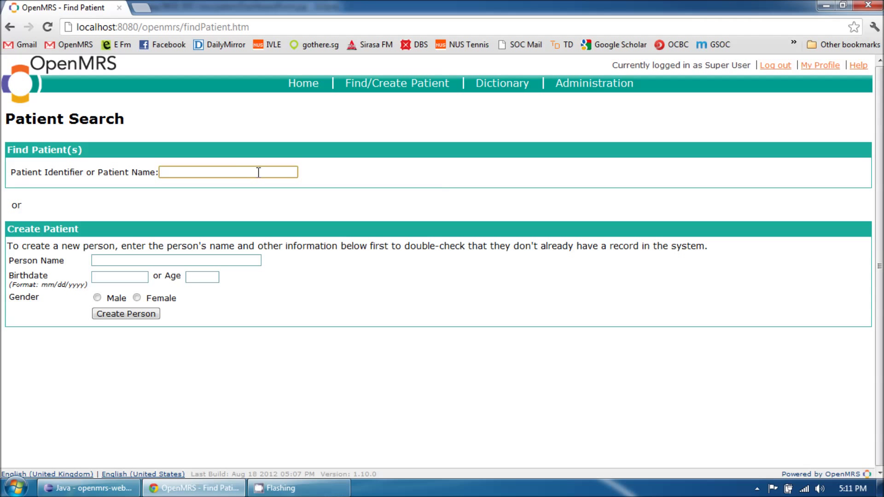
# Step: Search 'joh', open John D Patient, and view the SMART Apps tab with Cardiac Risk
pyautogui.write('joh')
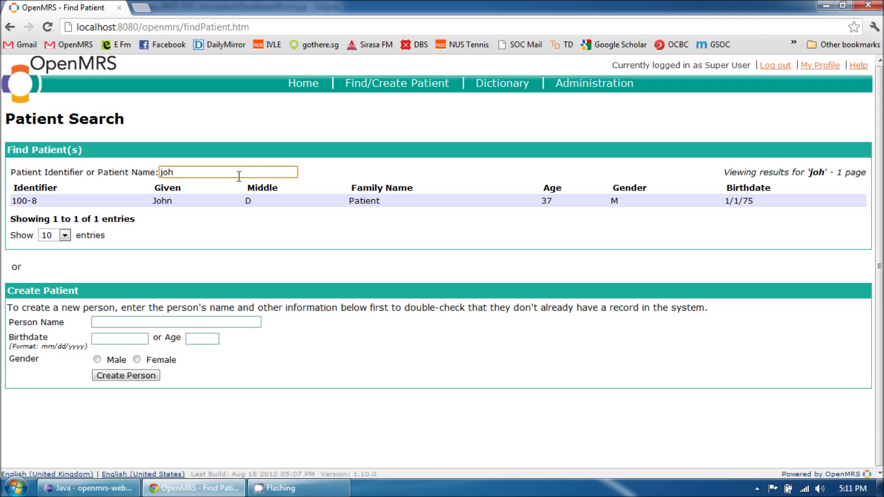
pyautogui.click(161, 201)
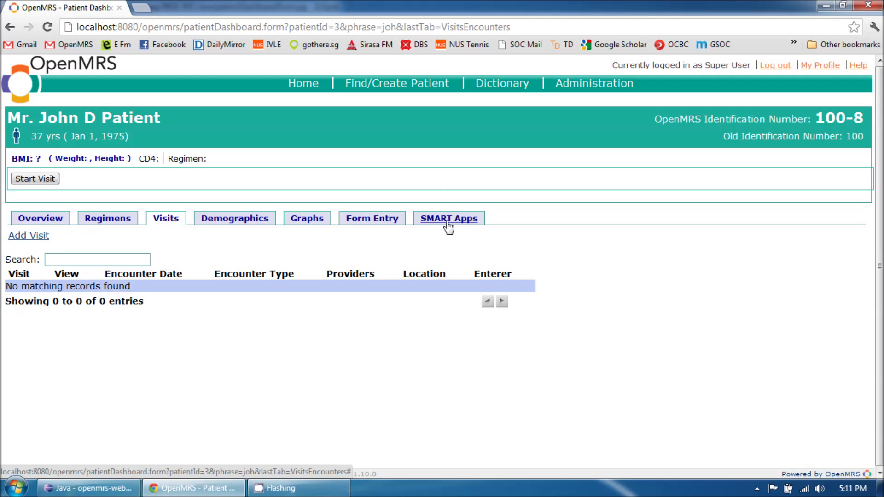
pyautogui.click(449, 218)
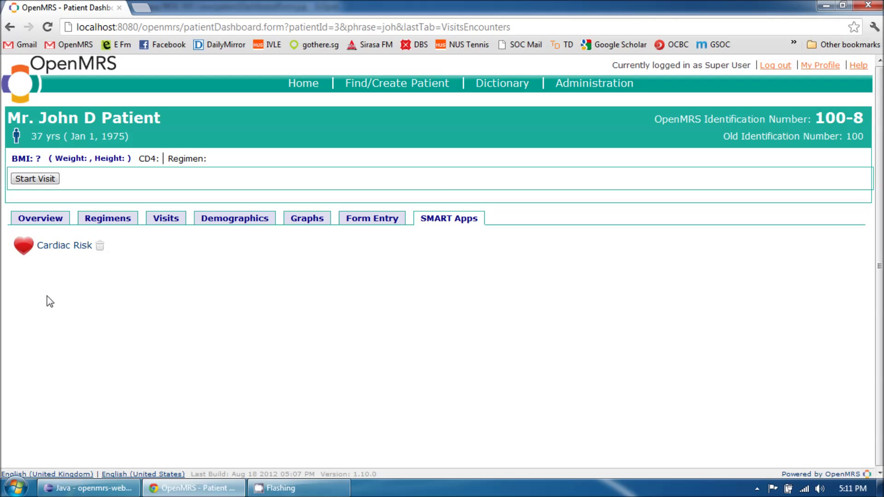
pyautogui.moveTo(108, 303)
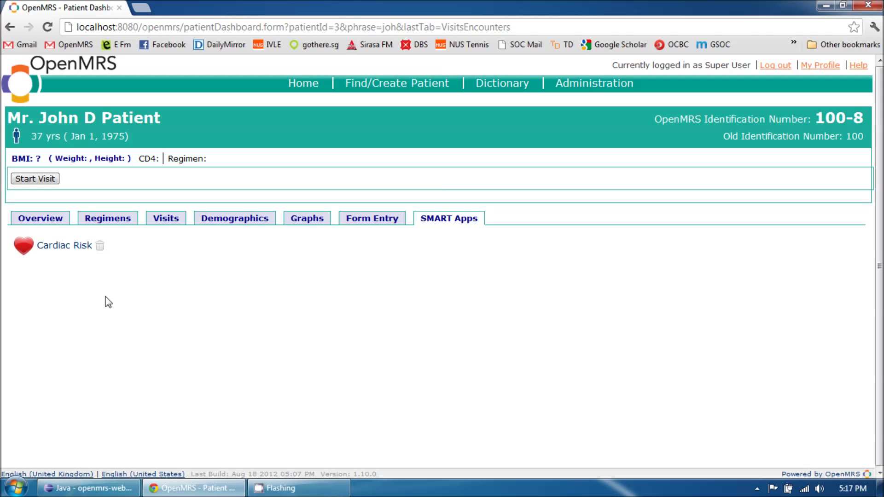